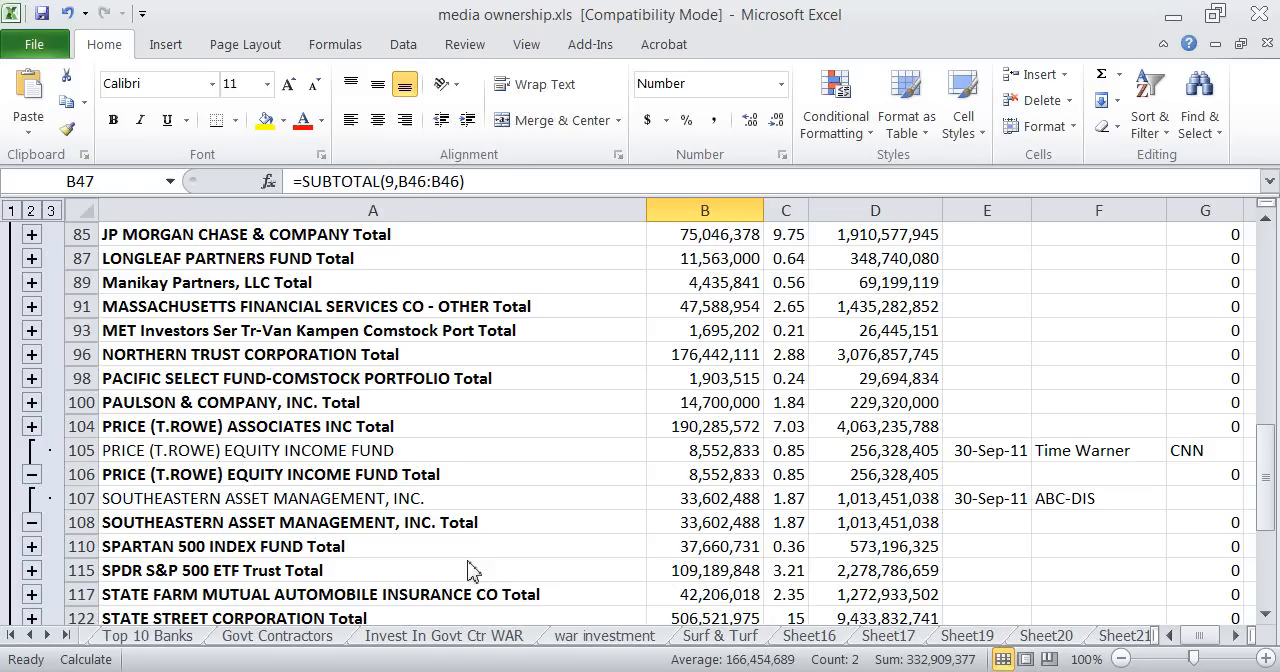
pyautogui.moveTo(292, 648)
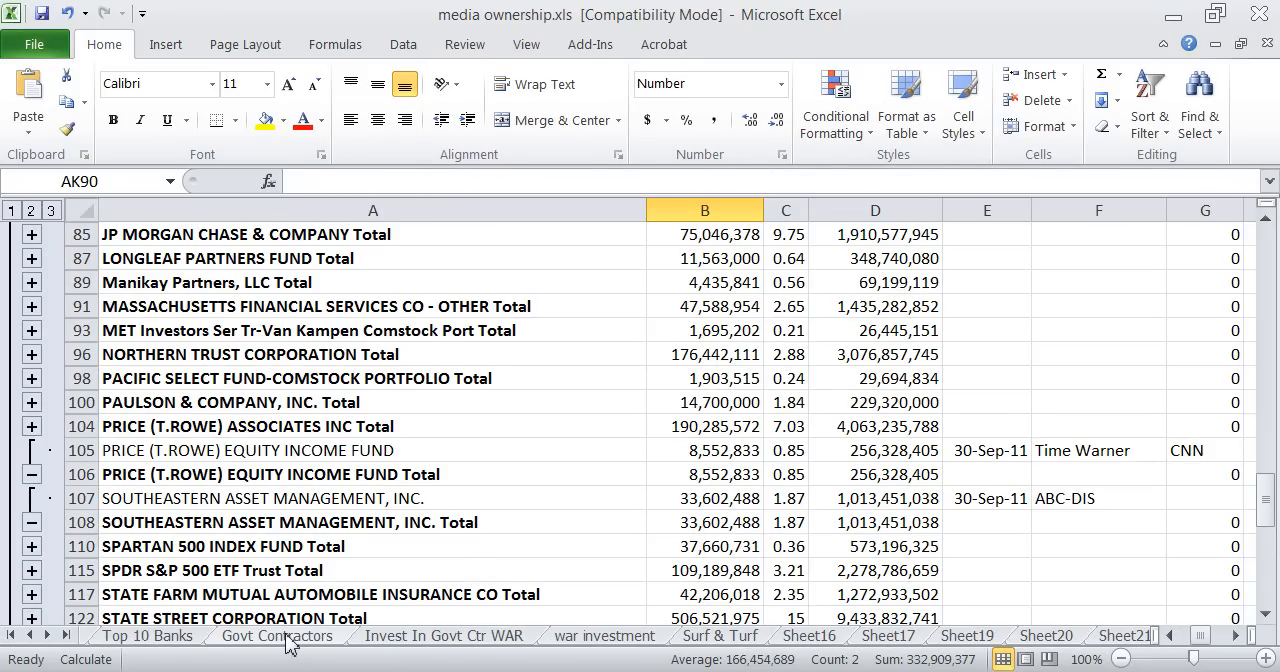
# Show the Govt Contractors pie chart with Lockheed Martin at 13% and Northrop Grumman visible
pyautogui.click(276, 636)
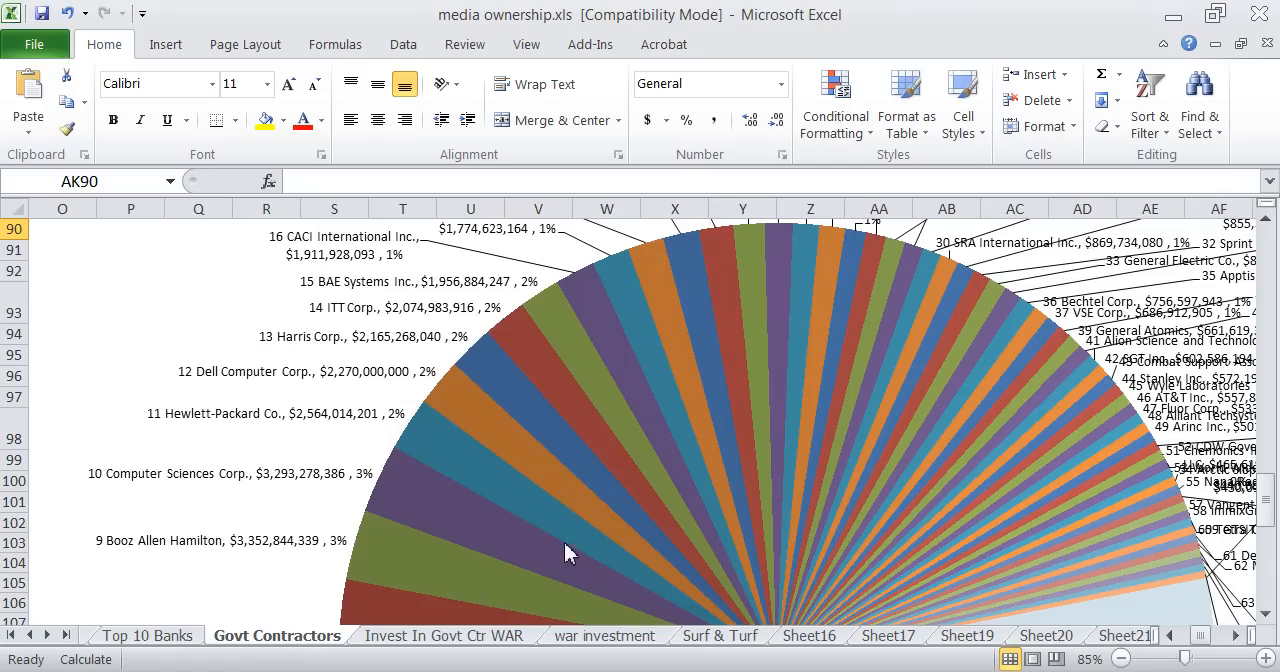
pyautogui.scroll(-3)
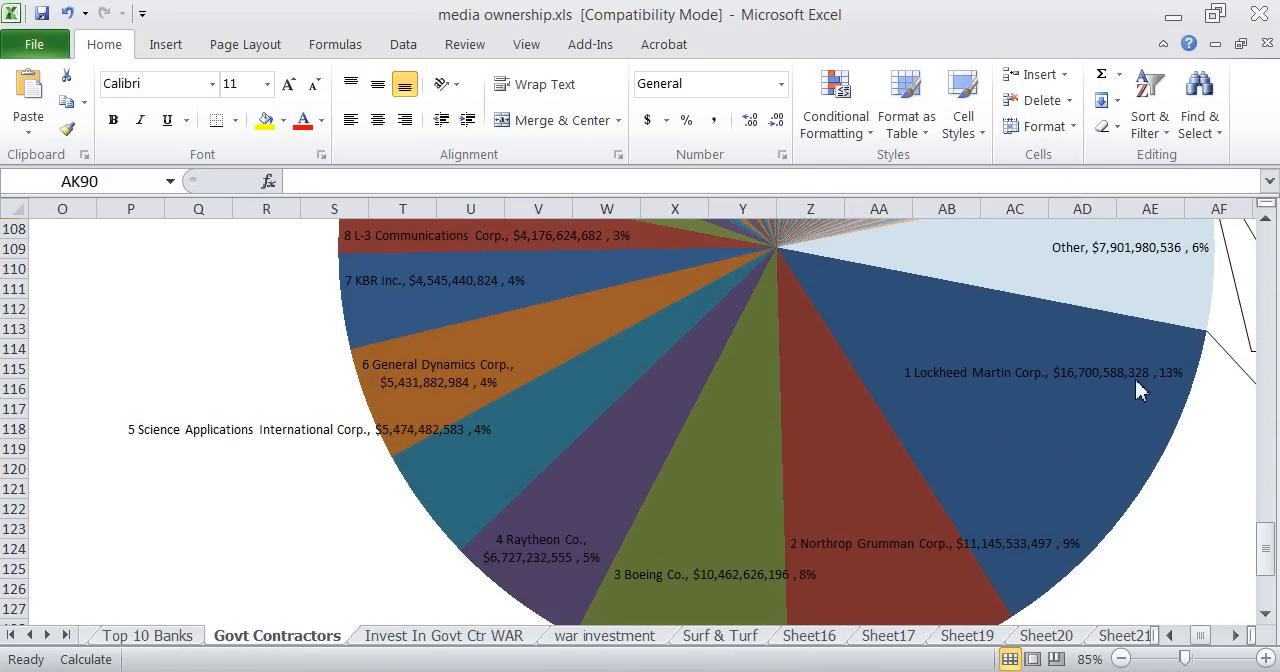
pyautogui.moveTo(722, 528)
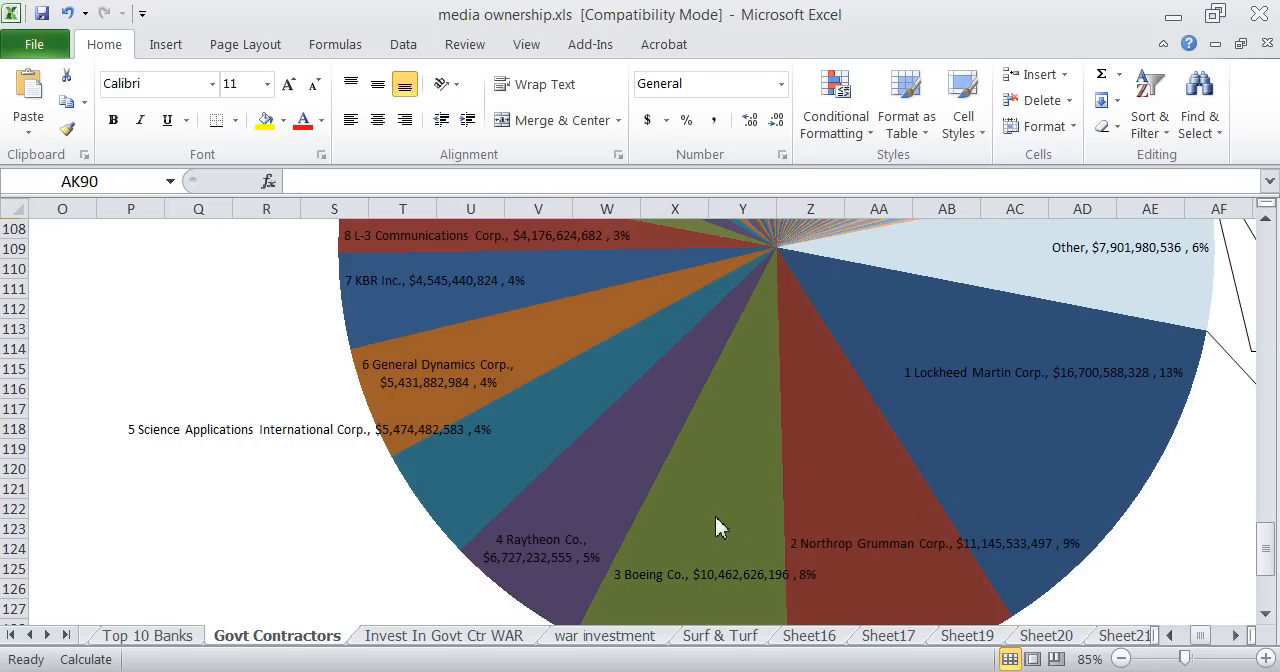
pyautogui.moveTo(376, 450)
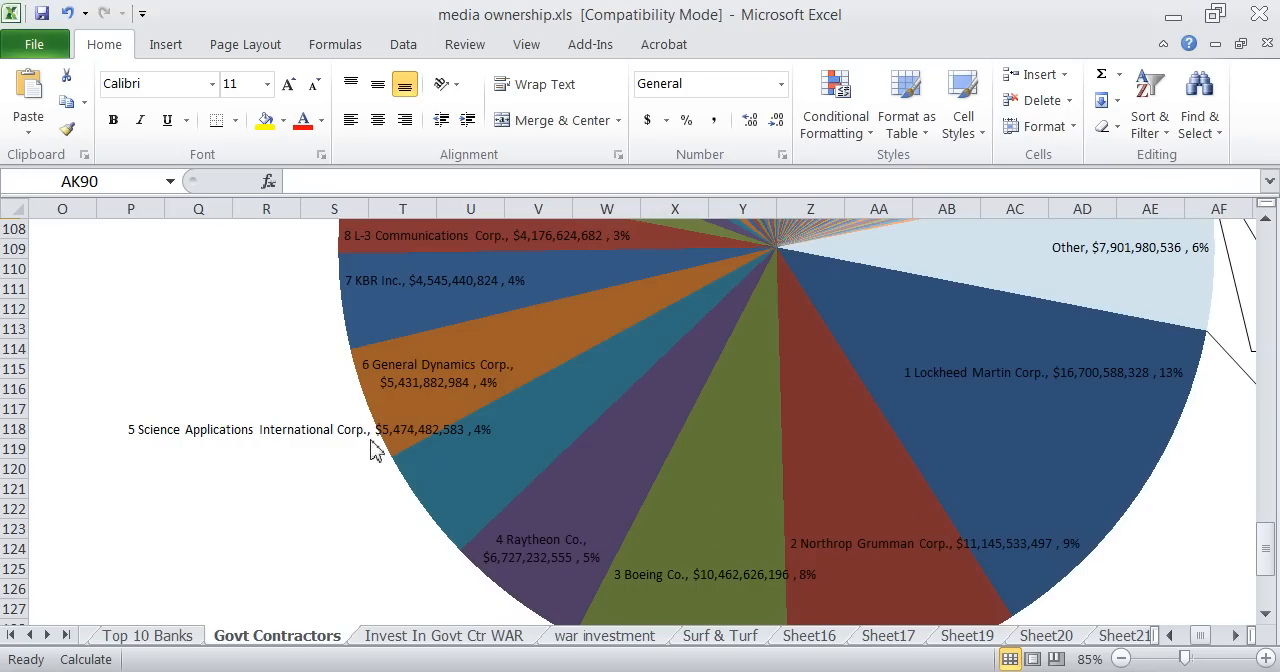
pyautogui.moveTo(456, 304)
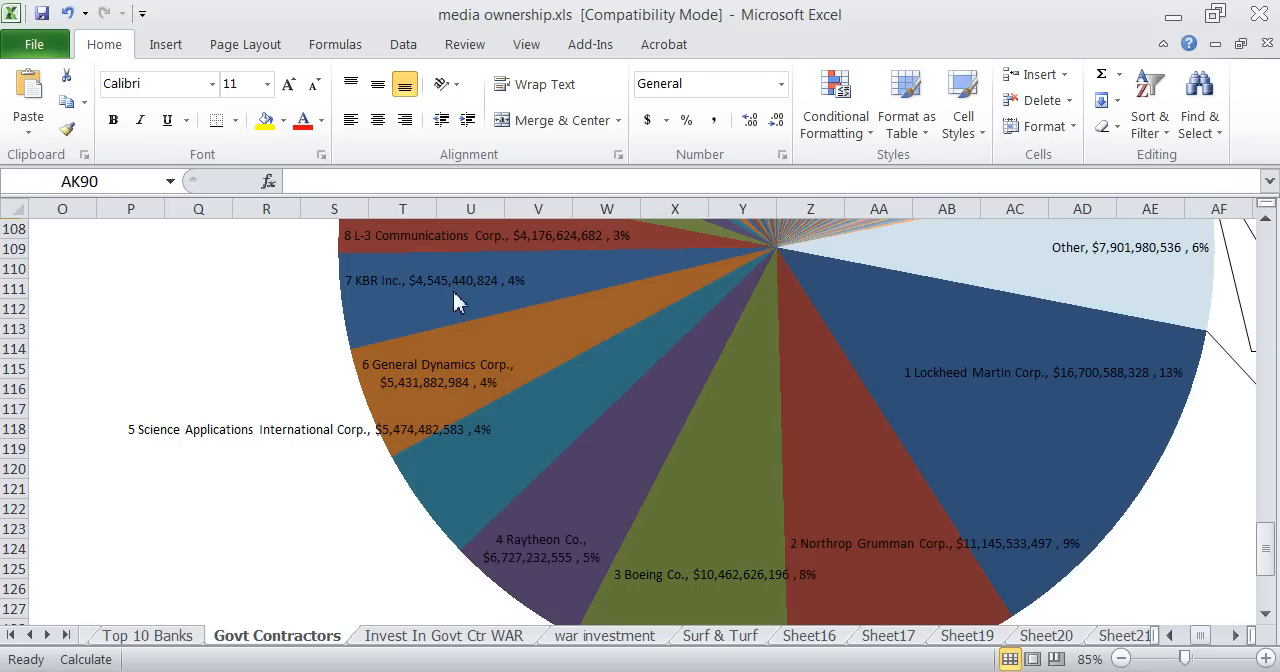
pyautogui.moveTo(488, 304)
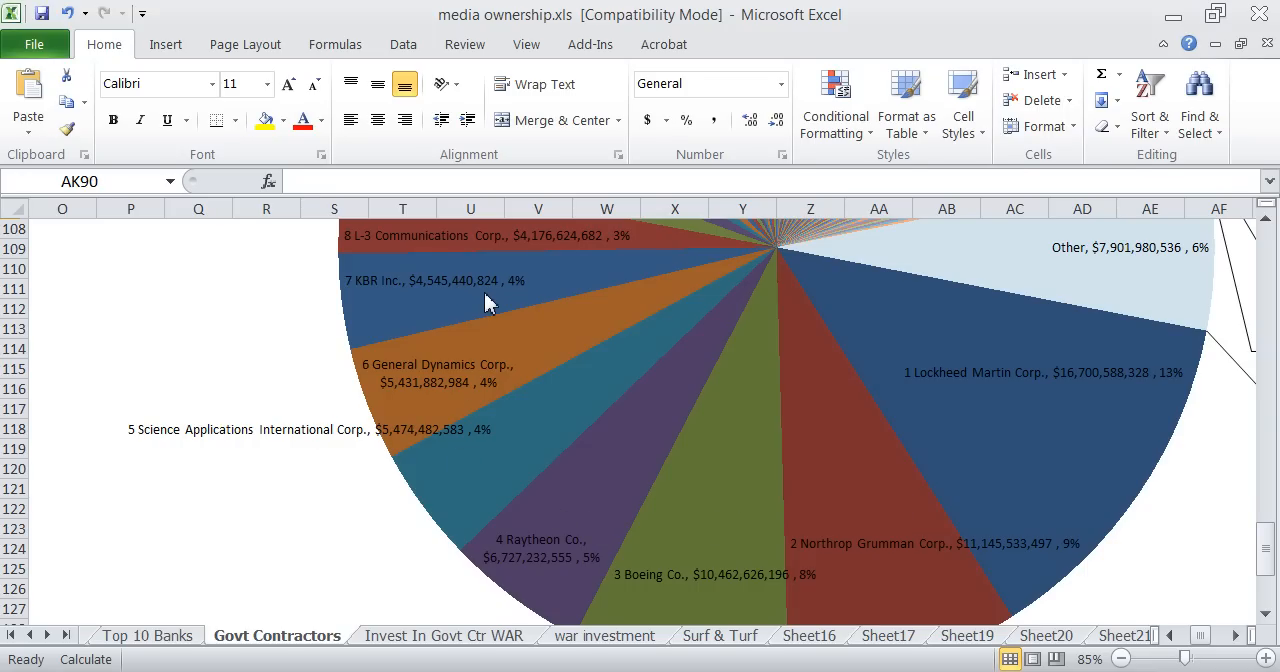
pyautogui.moveTo(672, 664)
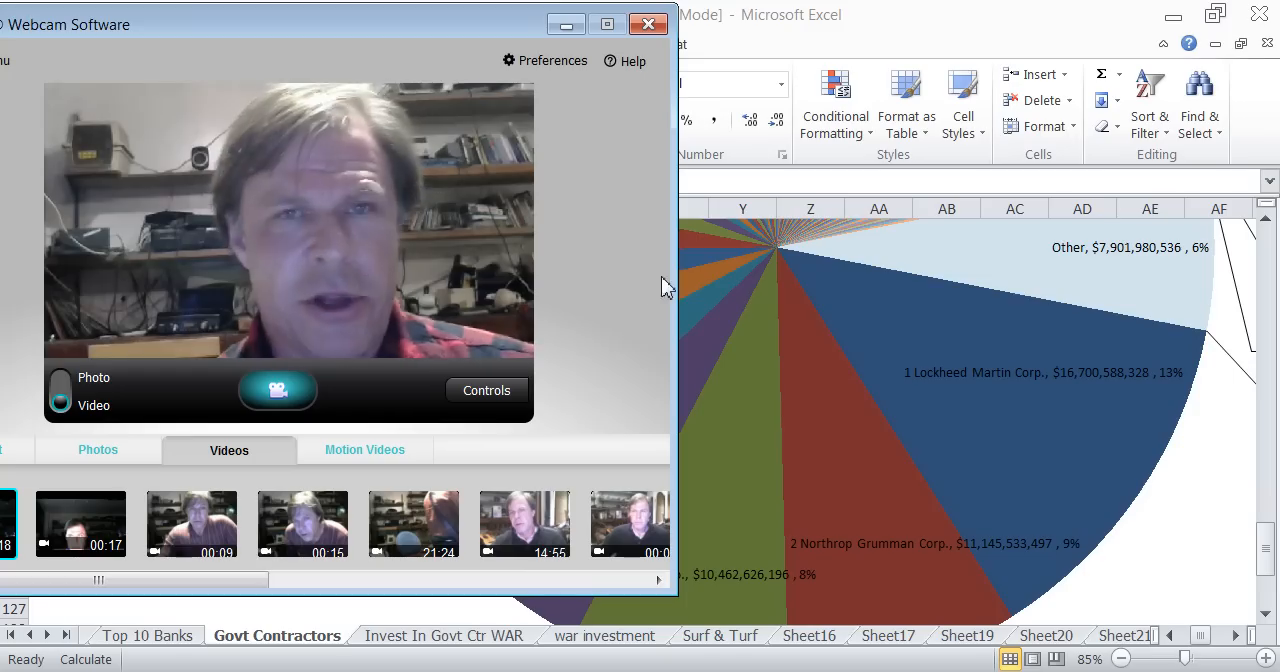
pyautogui.moveTo(820, 520)
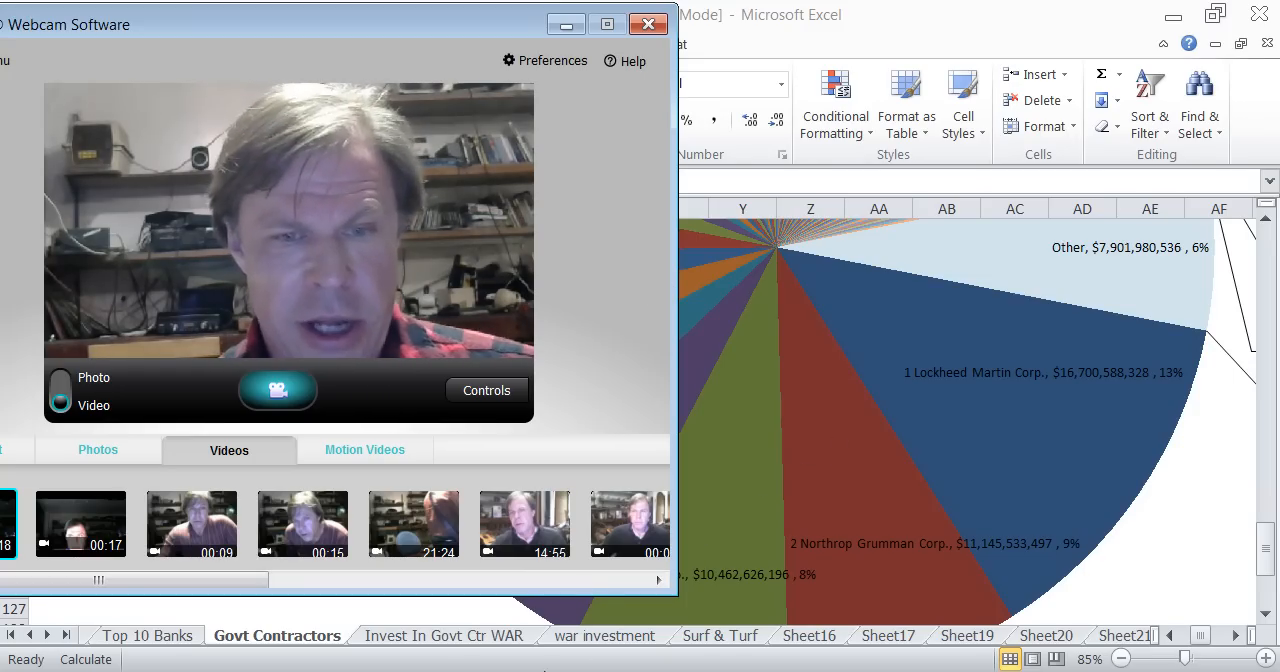
pyautogui.moveTo(856, 440)
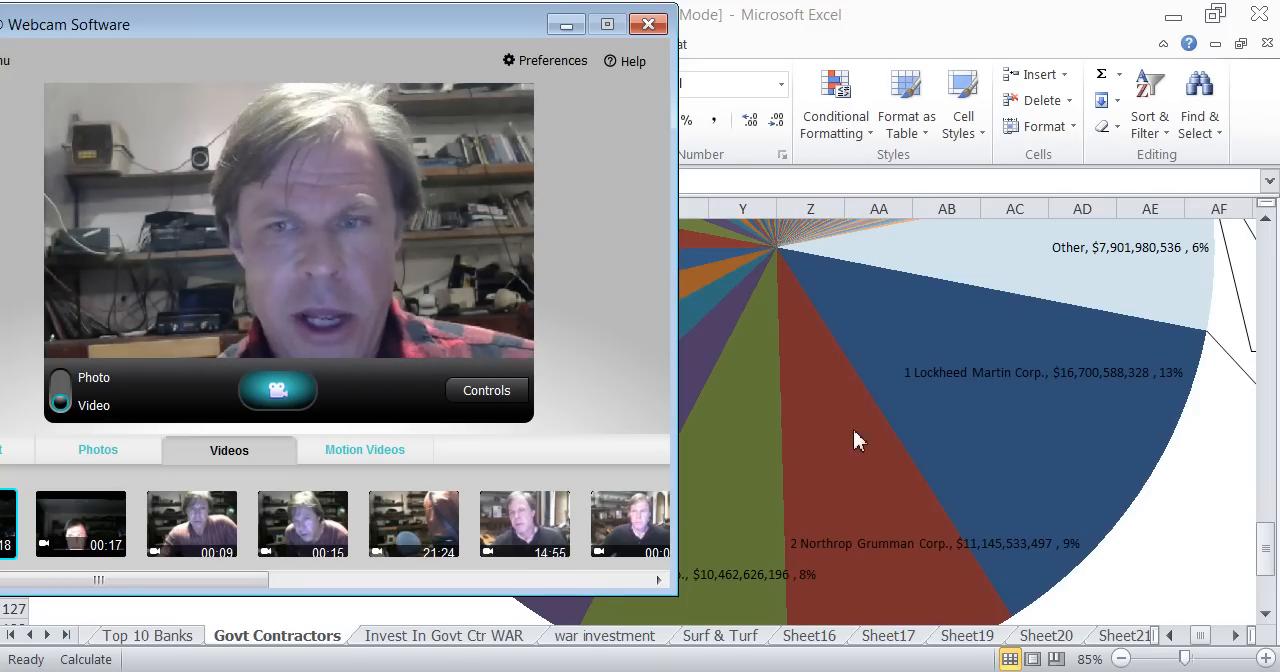
pyautogui.moveTo(948, 412)
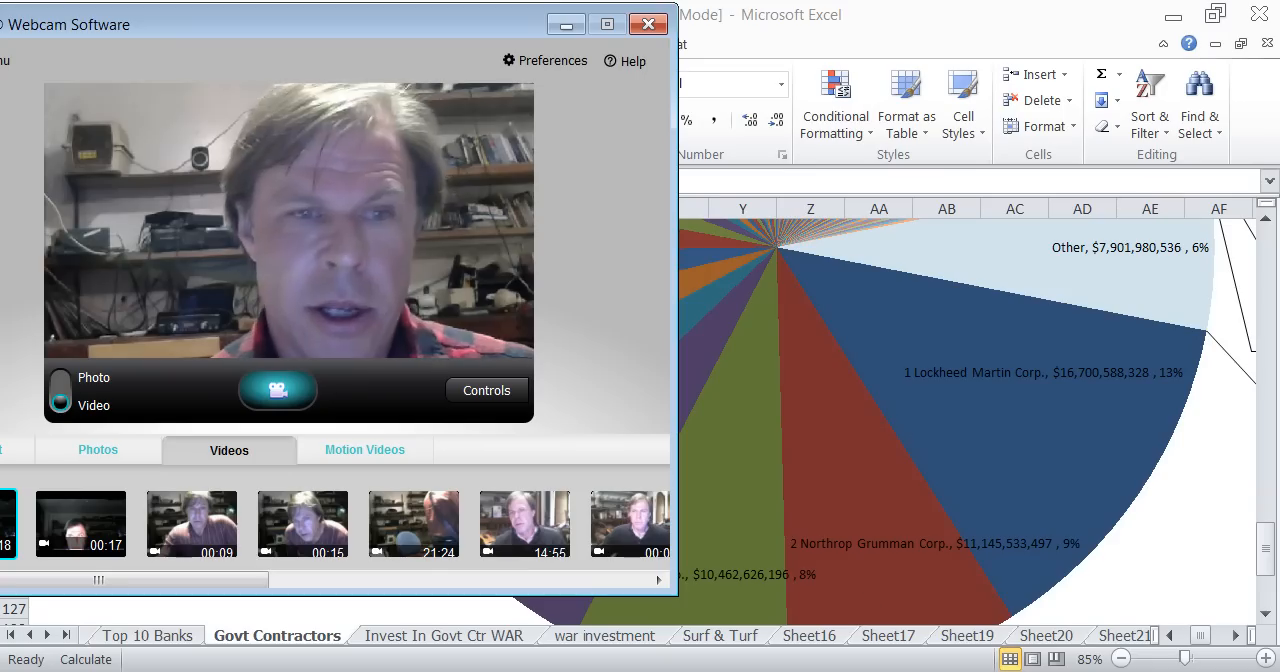
pyautogui.moveTo(630, 390)
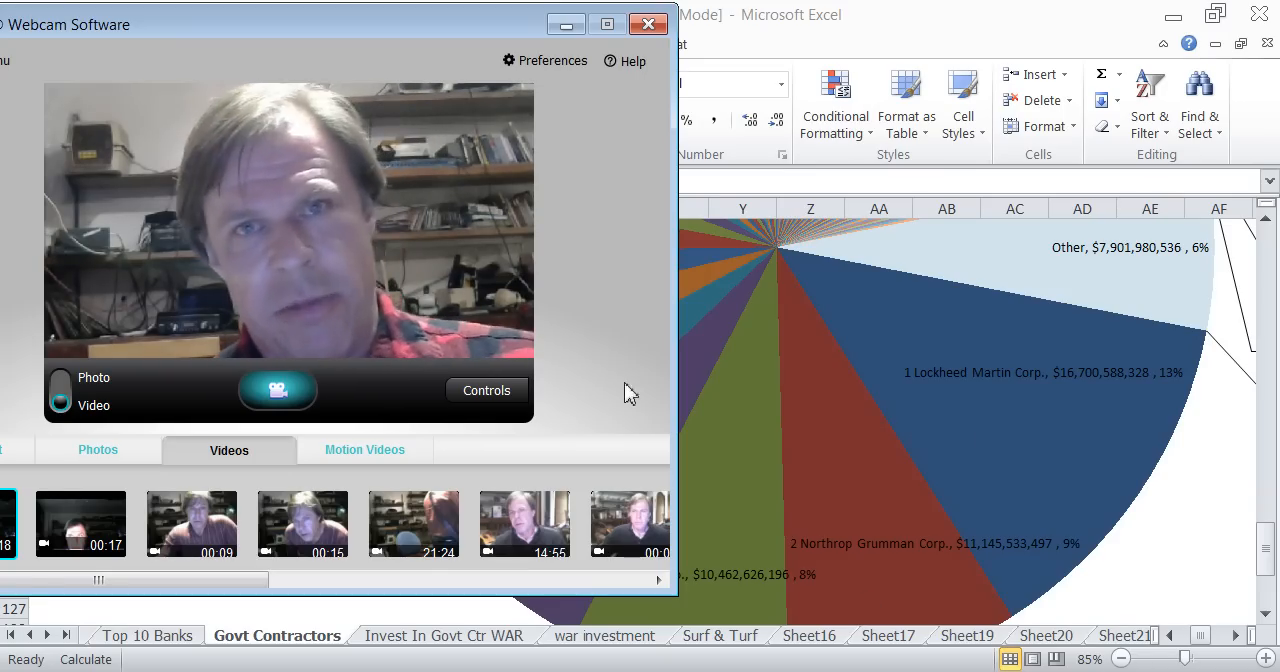
pyautogui.moveTo(996, 558)
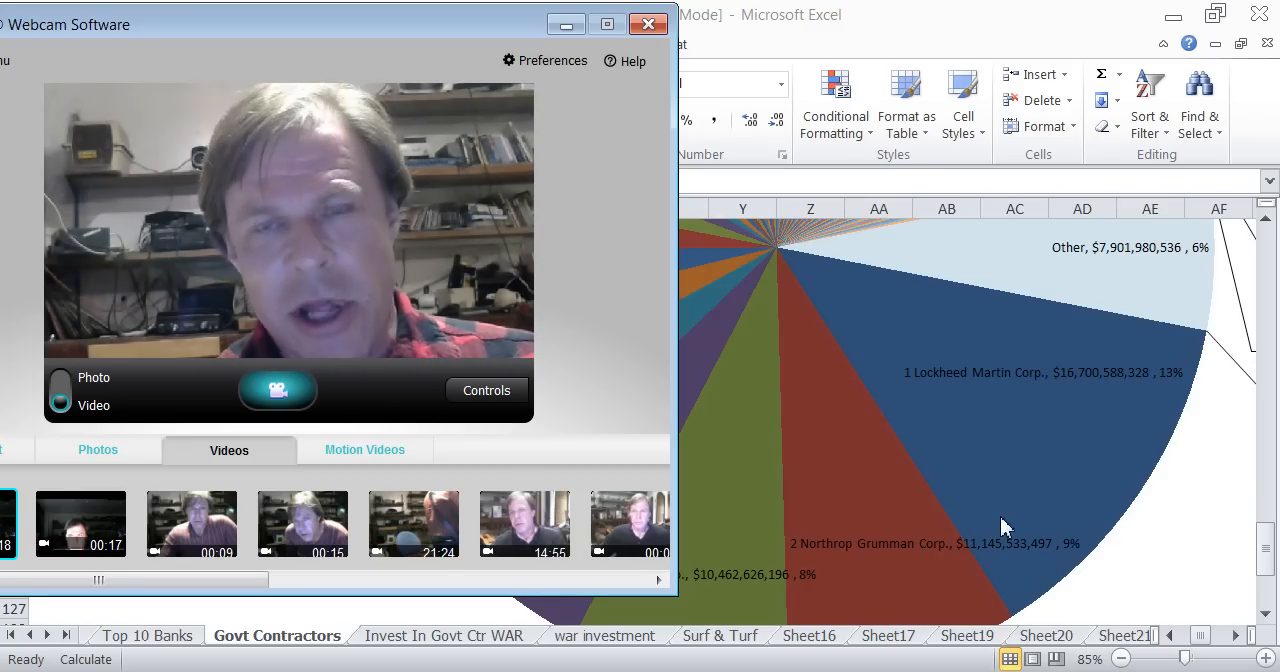
pyautogui.moveTo(1016, 620)
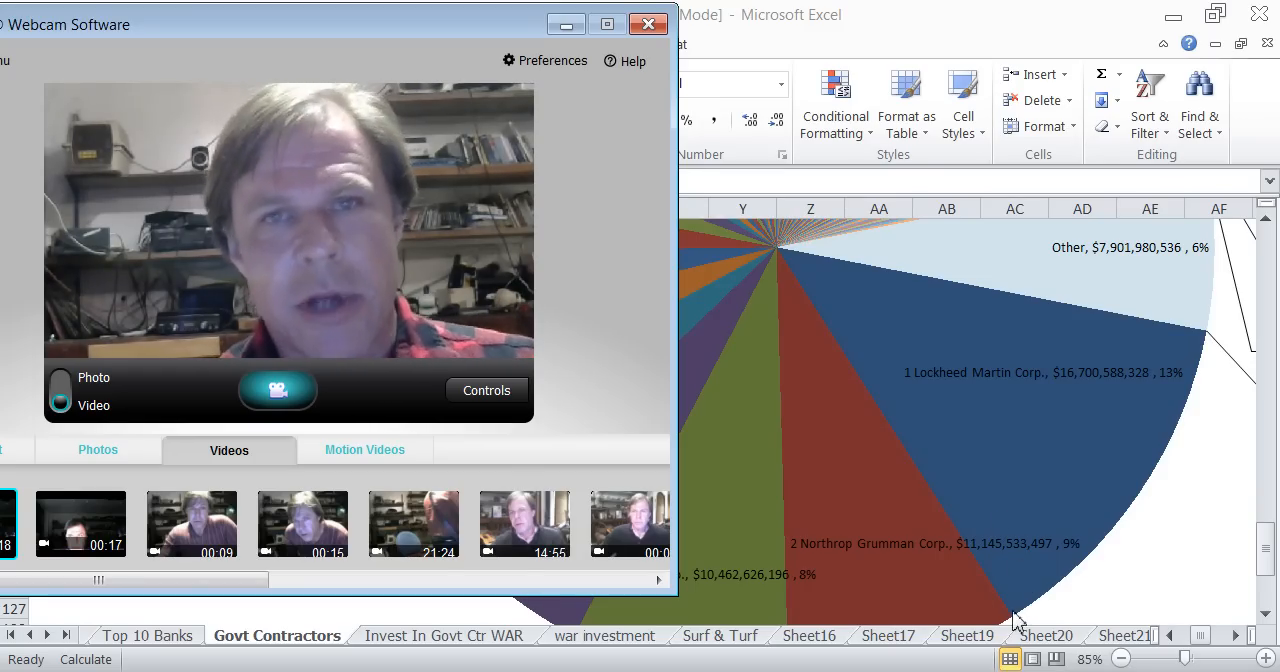